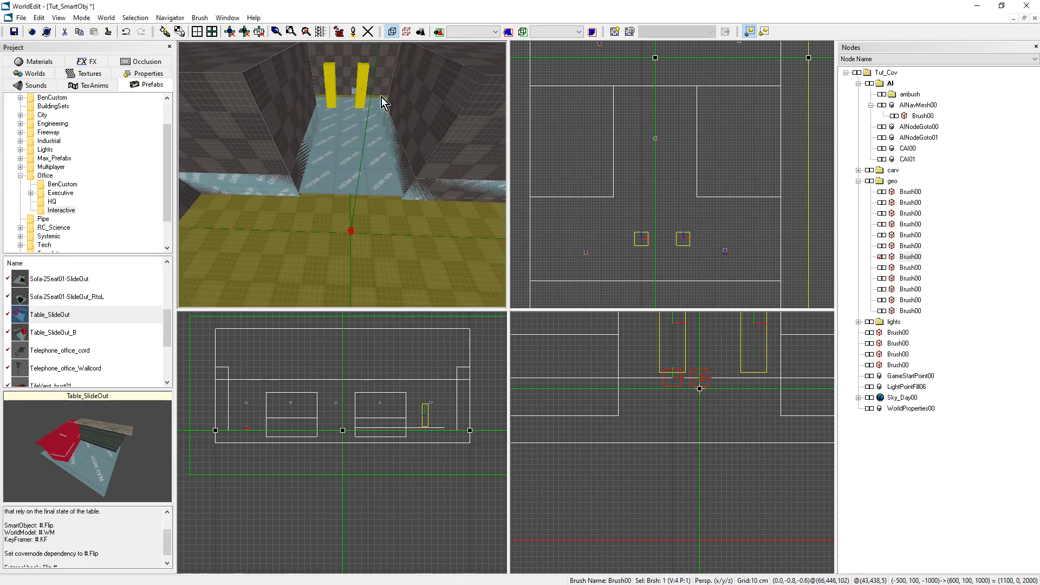
# Step: Open the Office Interactive prefab folder and select Table_SlideOut
pyautogui.click(45, 175)
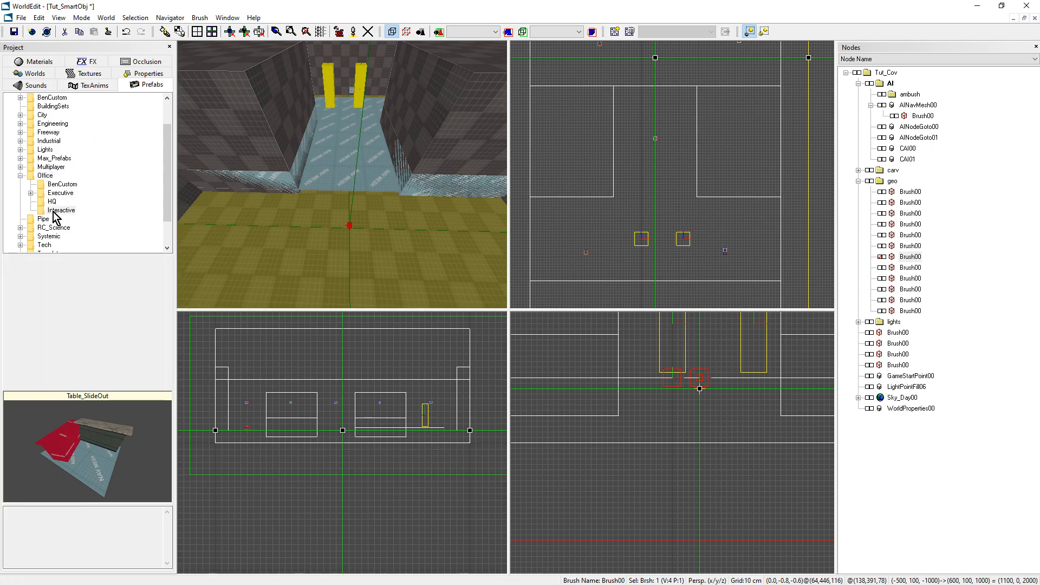
pyautogui.click(60, 332)
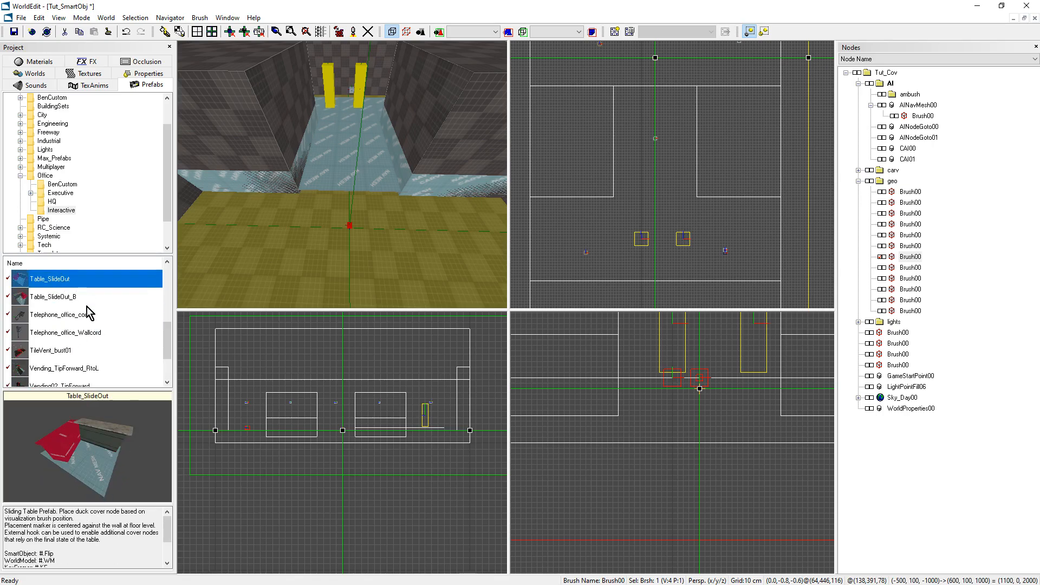
pyautogui.moveTo(73, 284)
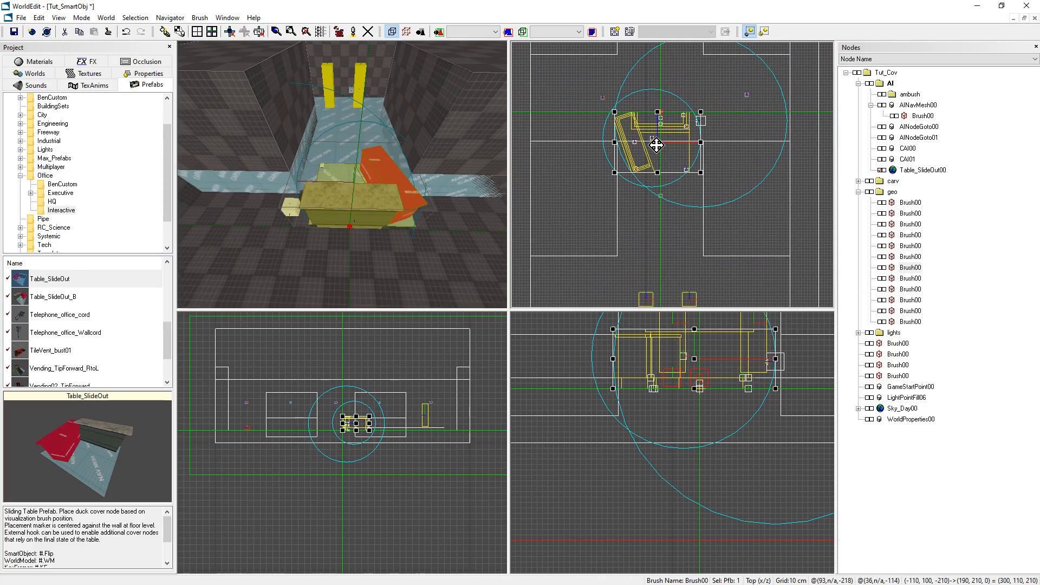
# Step: Place Table_SlideOut00 against the wall, orbiting the view to check its position
pyautogui.moveTo(655, 144); pyautogui.dragTo(655, 202)
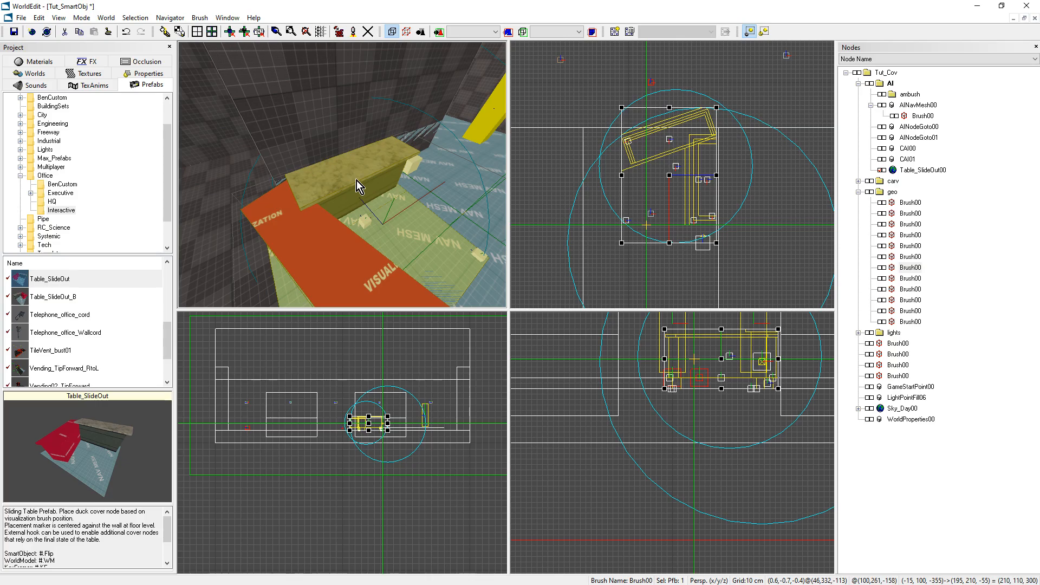
pyautogui.moveTo(358, 186); pyautogui.dragTo(338, 202)
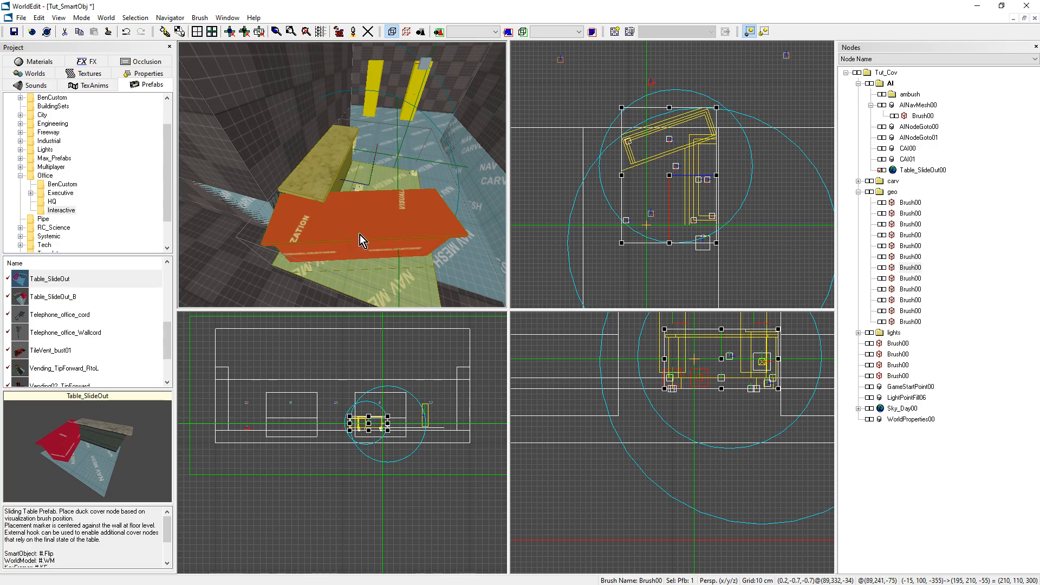
pyautogui.moveTo(423, 309)
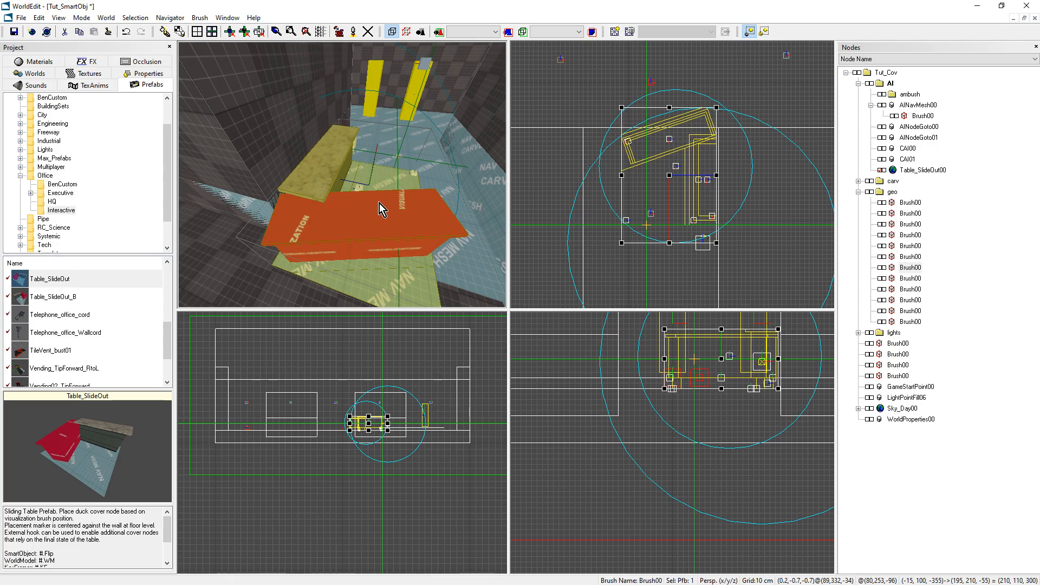
pyautogui.click(147, 84)
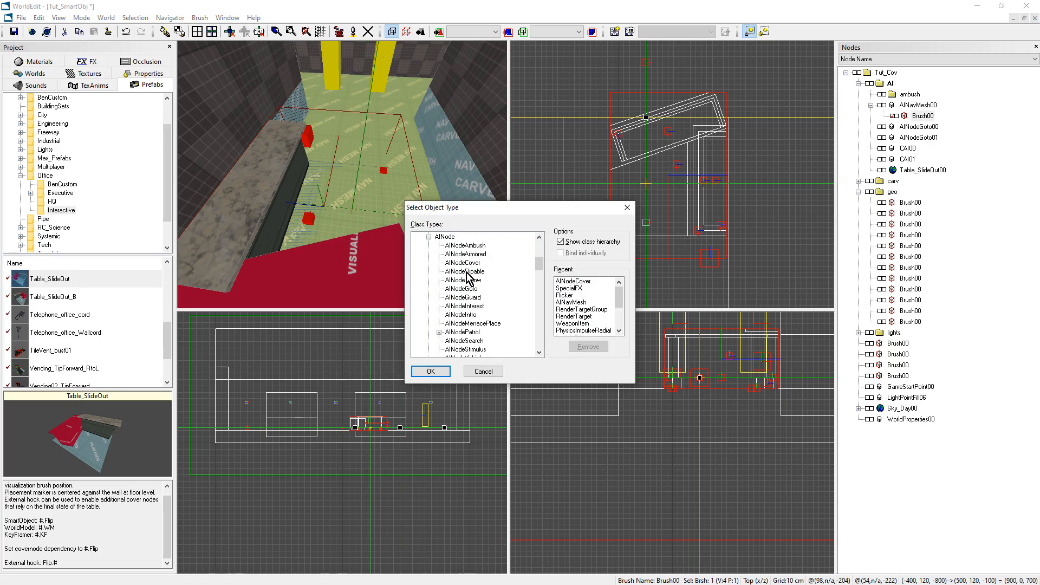
# Step: Add an AINodeCover node beside the table
pyautogui.click(430, 371)
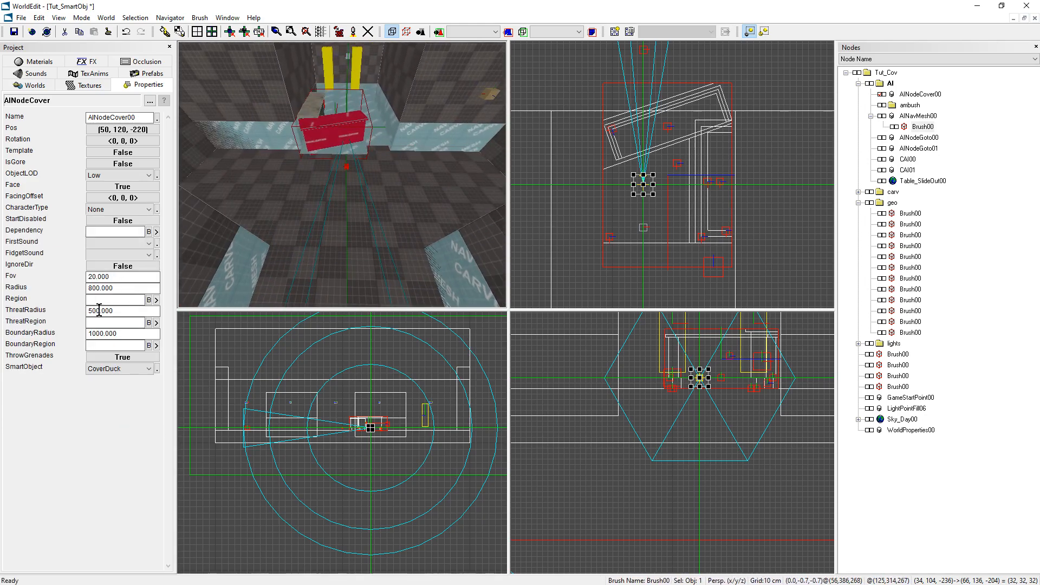
# Step: Set ThreatRadius to 500, then read the prefab's Flip dependency notes
pyautogui.write('5')
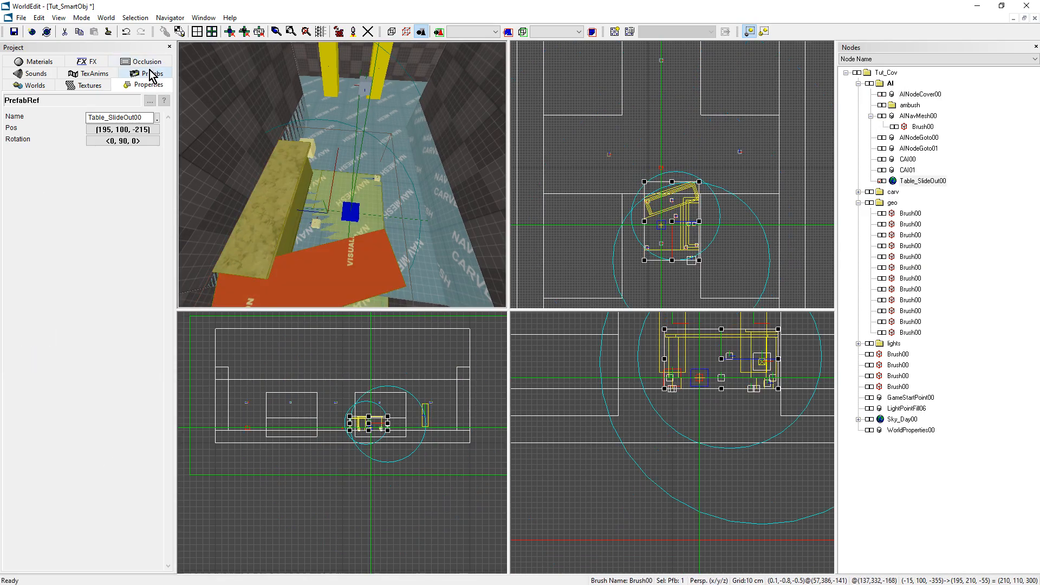
pyautogui.click(151, 73)
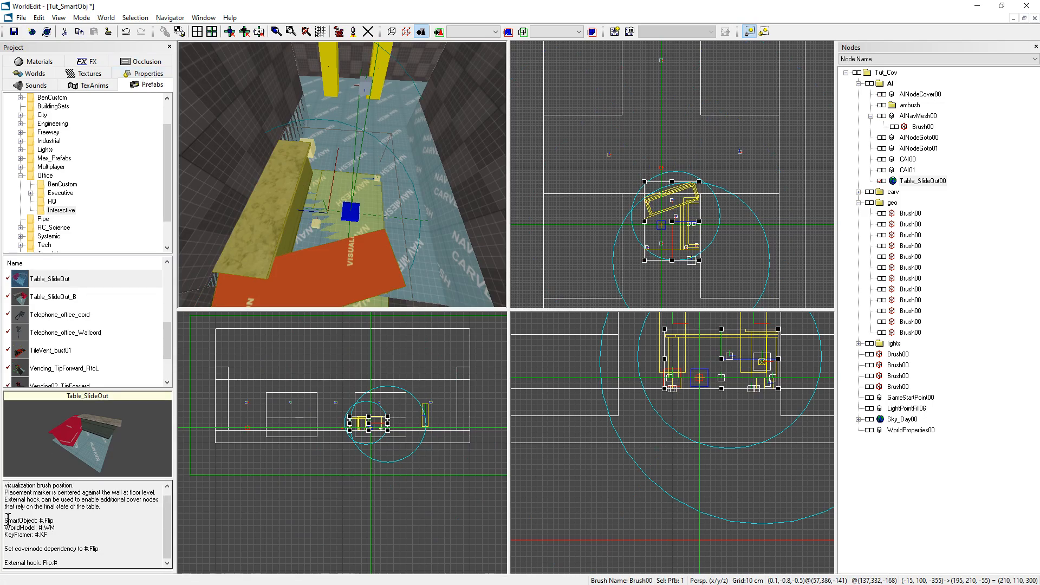
pyautogui.doubleClick(29, 520)
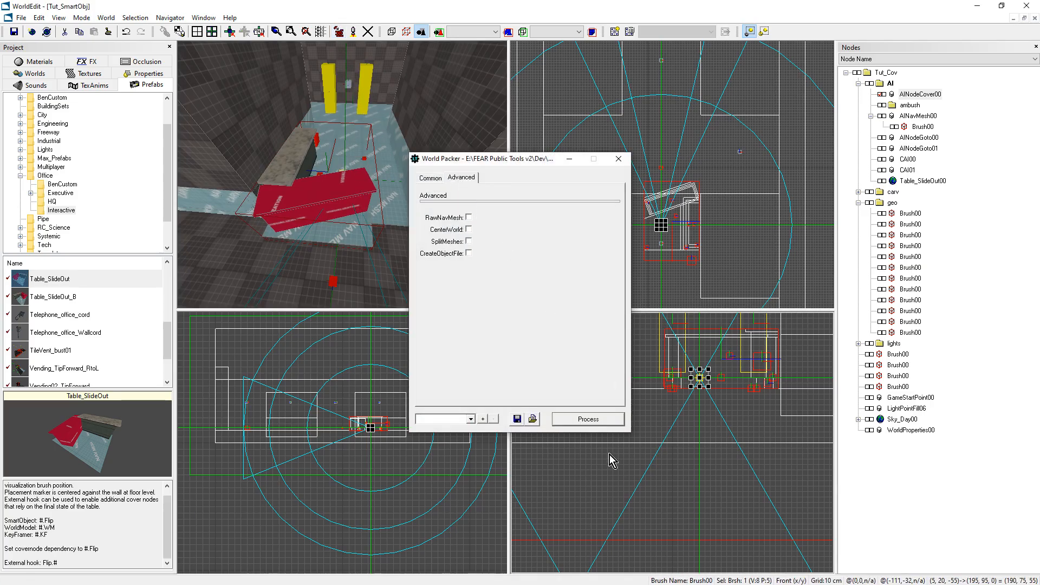
# Step: Compile the saved level in World Packer
pyautogui.click(587, 419)
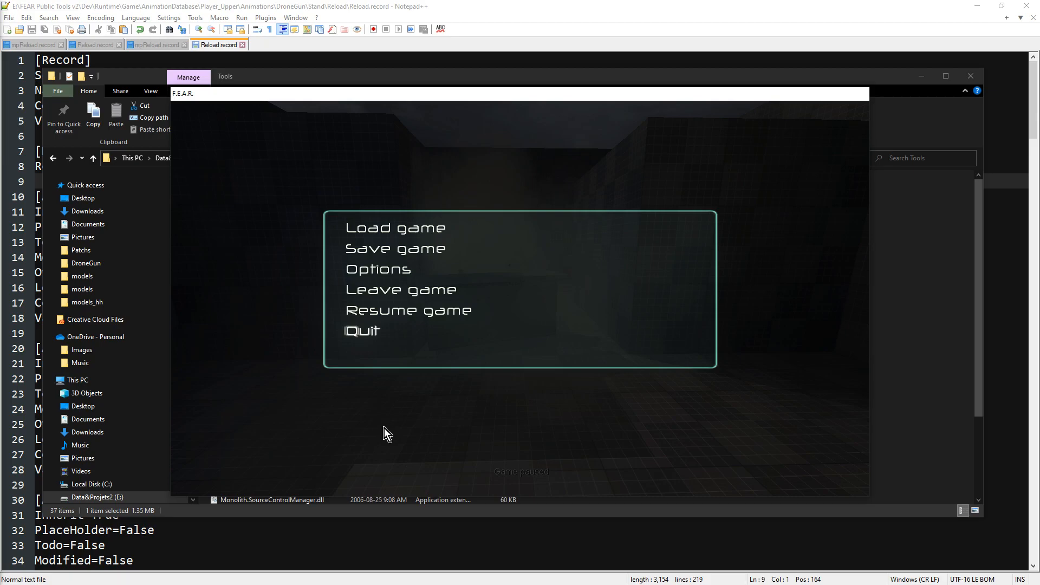
pyautogui.moveTo(394, 453)
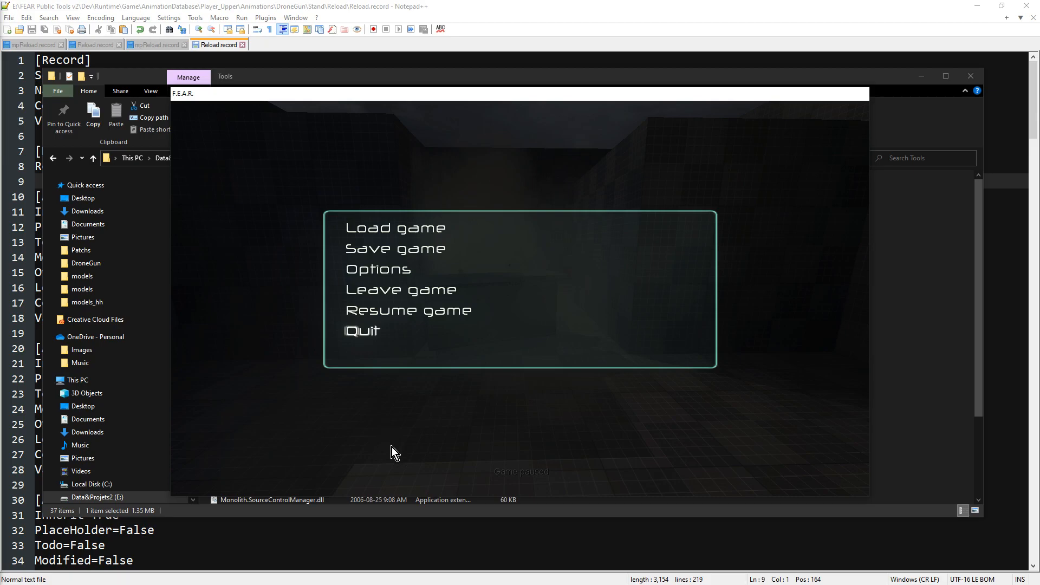